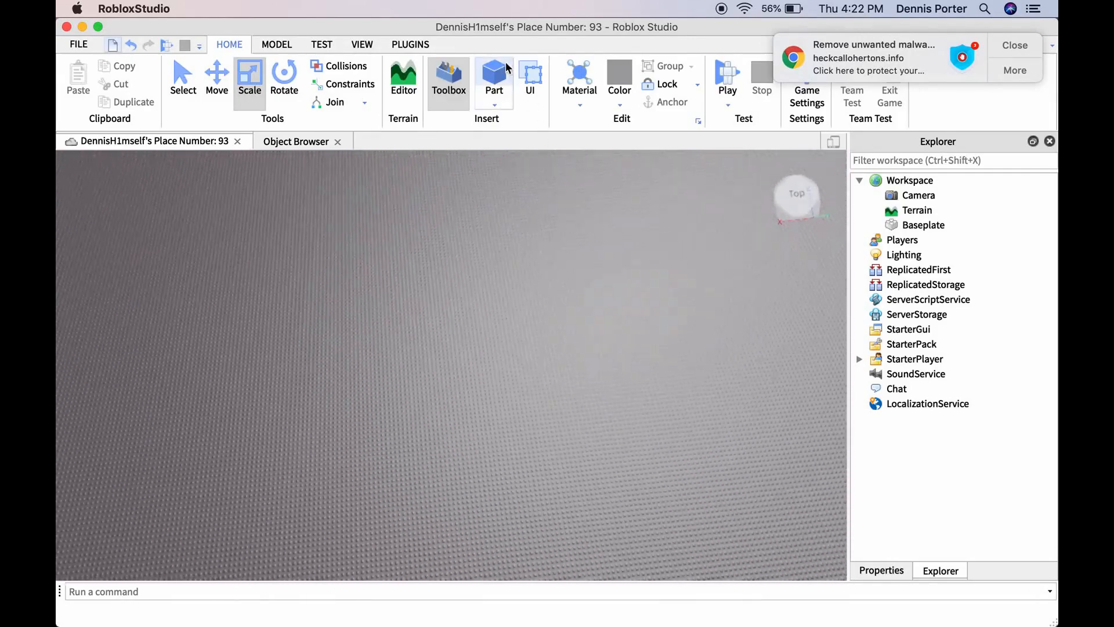
- Add a new Part to the workspace and search 'sc' in its insert-object list
{"action": "left_click", "coordinate": [494, 76]}
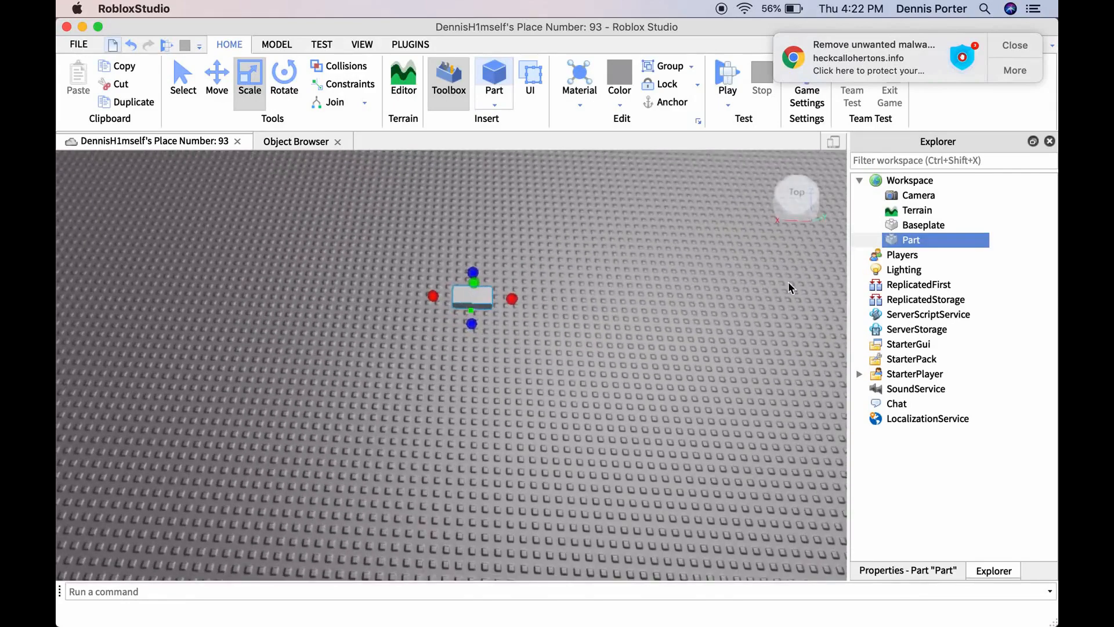
{"action": "left_click", "coordinate": [932, 239]}
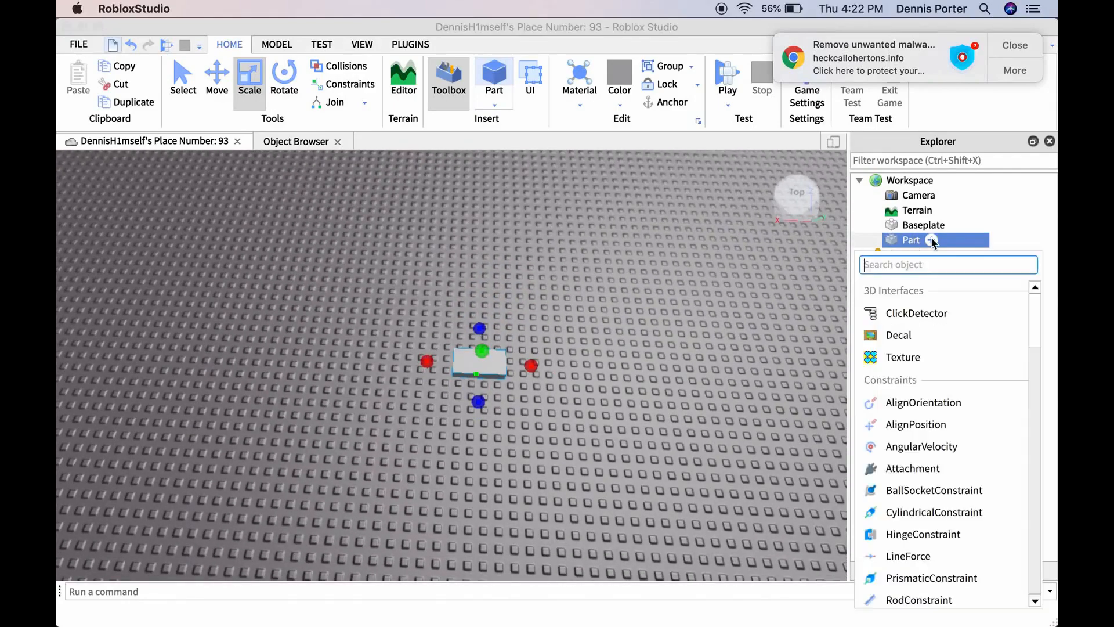
{"action": "type", "text": "sc"}
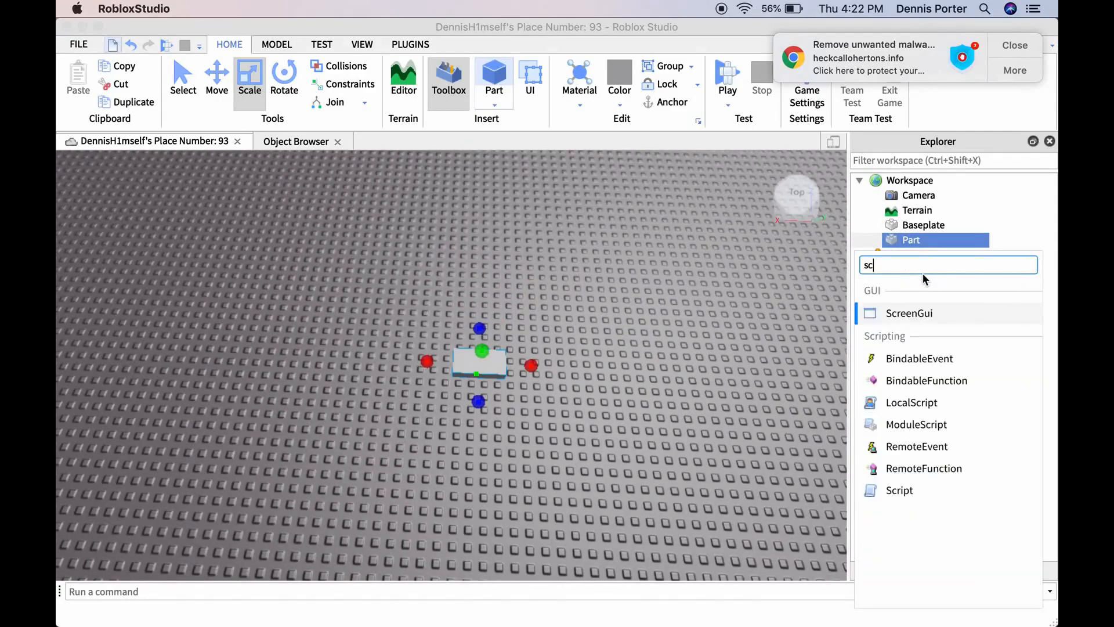
- Insert a Script in the part with script.Parent.Touched:Connect(function(hit) ... end)
{"action": "left_click", "coordinate": [898, 489]}
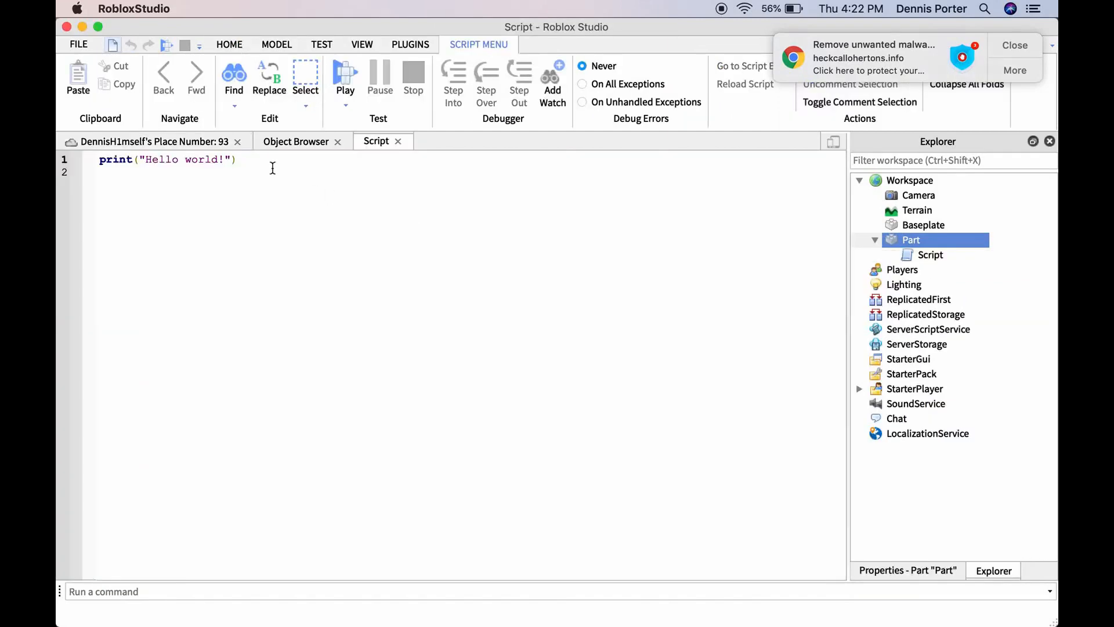
{"action": "type", "text": "script.Parent"}
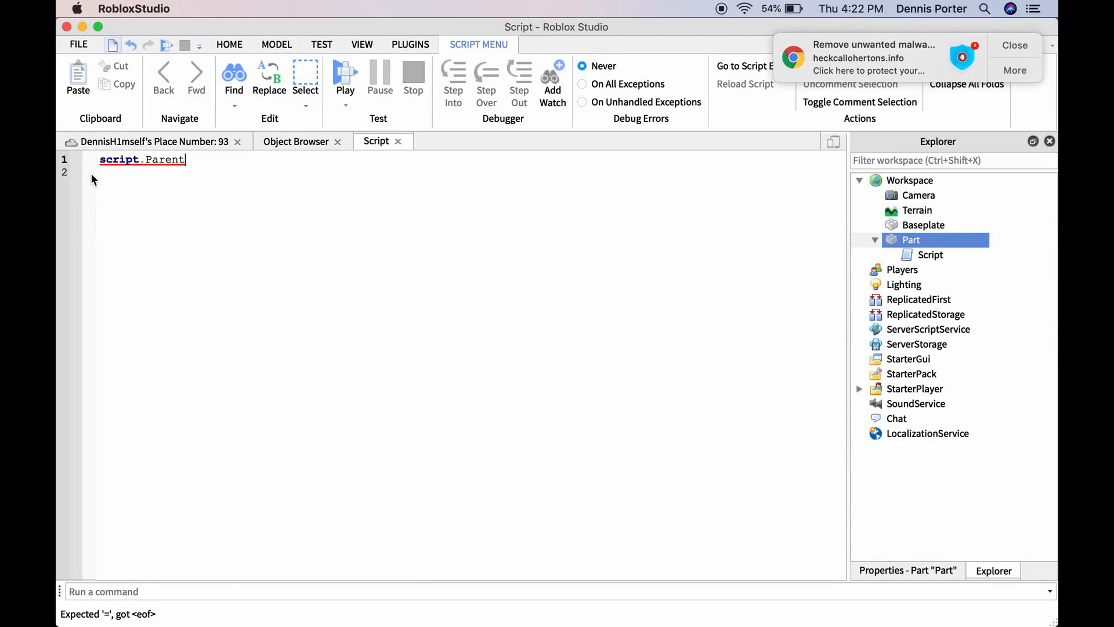
{"action": "type", "text": ".Touched"}
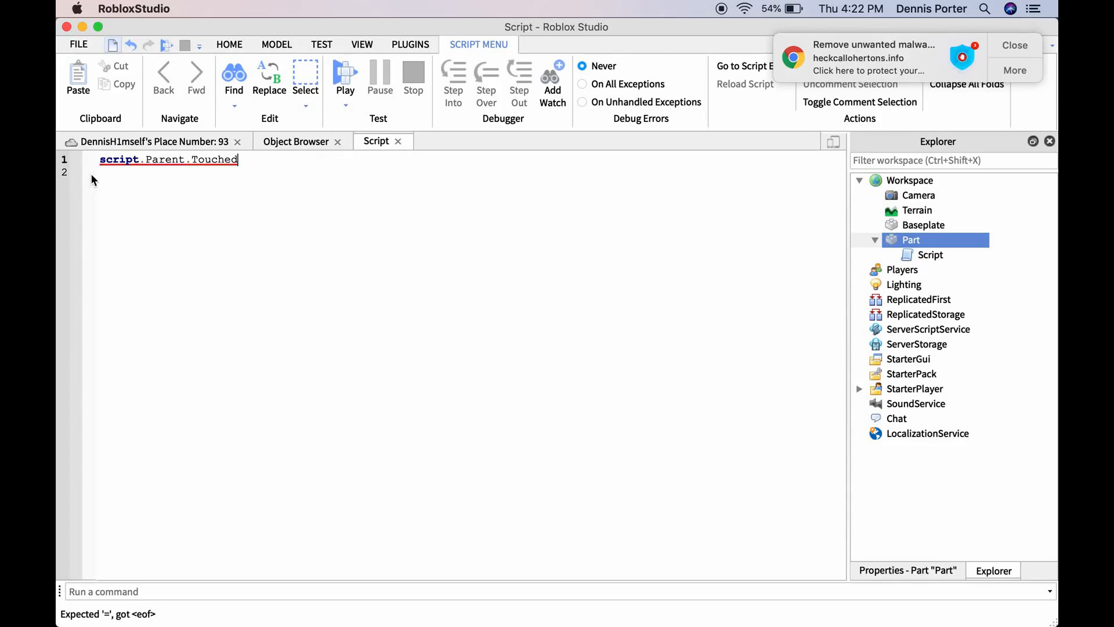
{"action": "type", "text": ":Connect(function("}
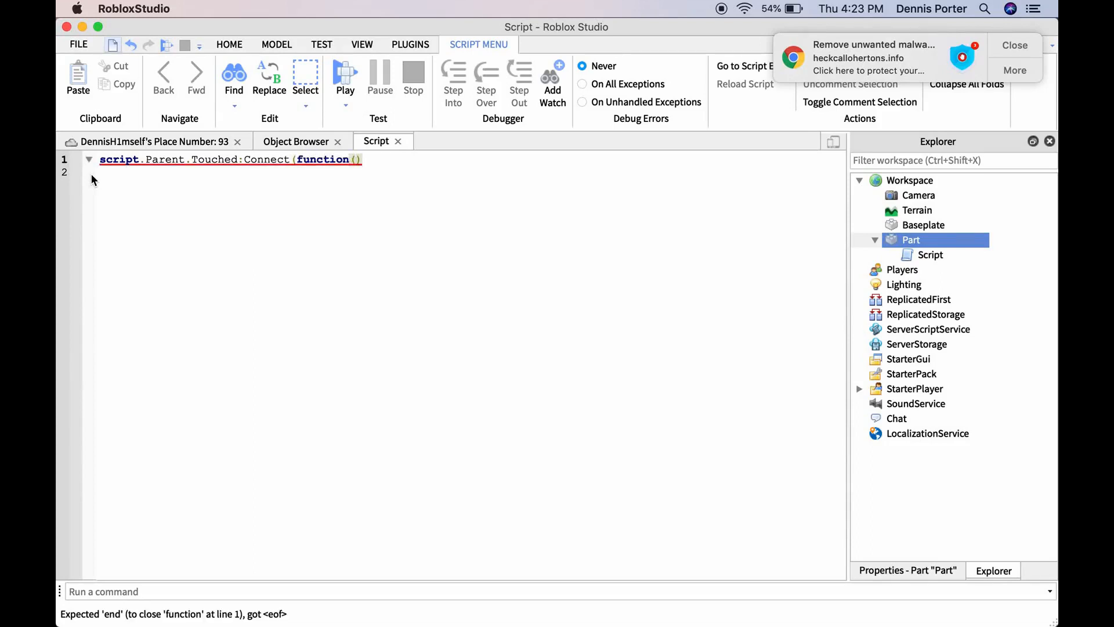
{"action": "type", "text": "hit"}
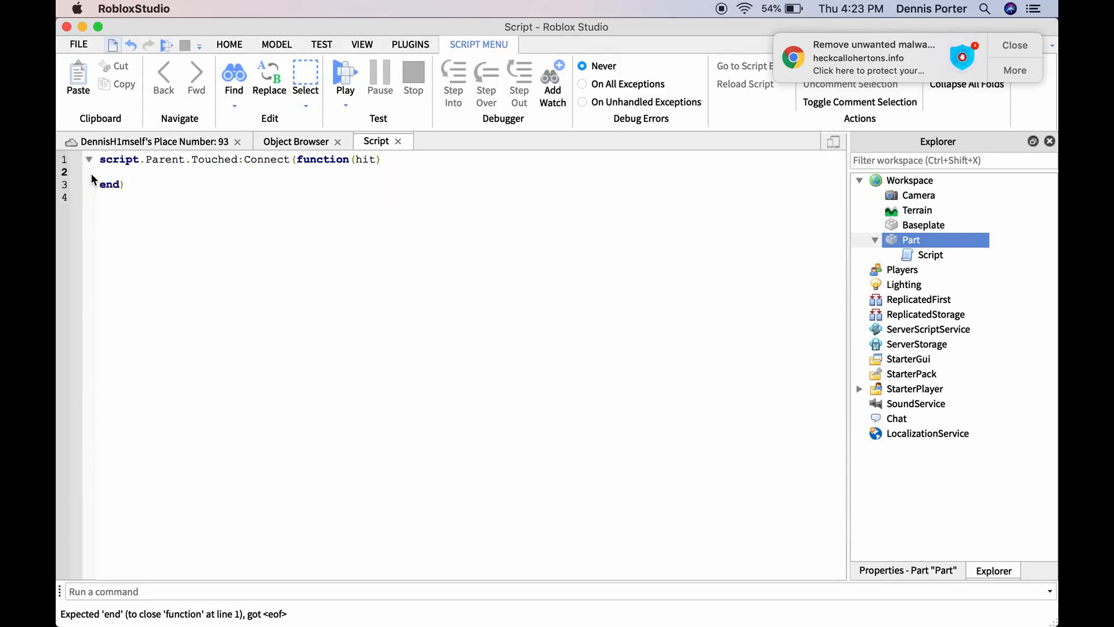
- Write local player = game.Players:GetPlayerFromCharacter(hit.Parent) inside the Touched function
{"action": "type", "text": "local pla"}
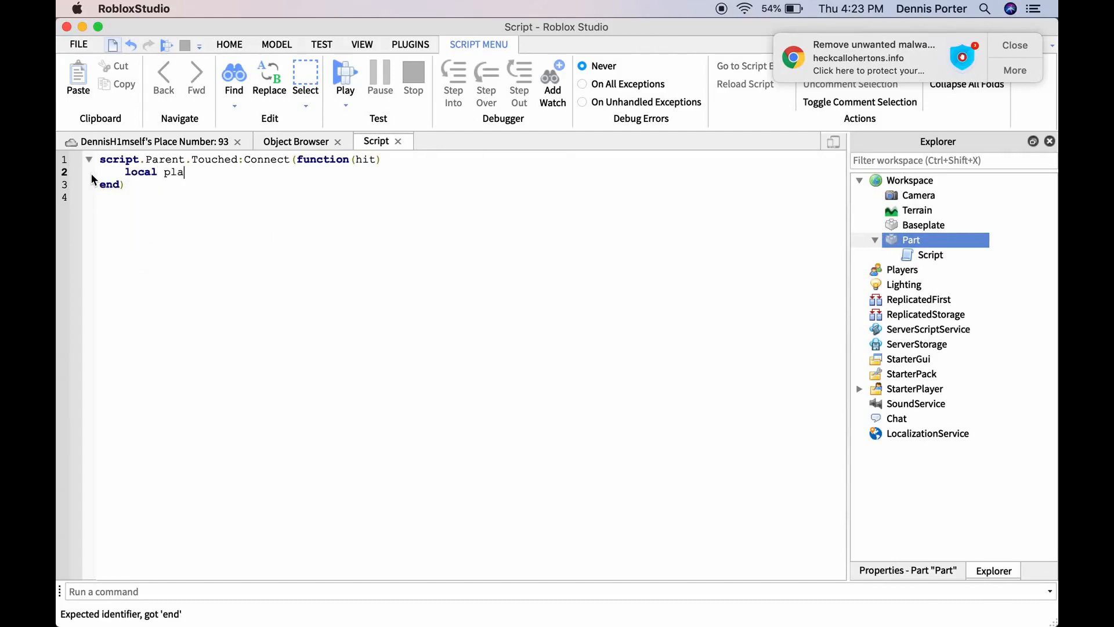
{"action": "type", "text": "yer ="}
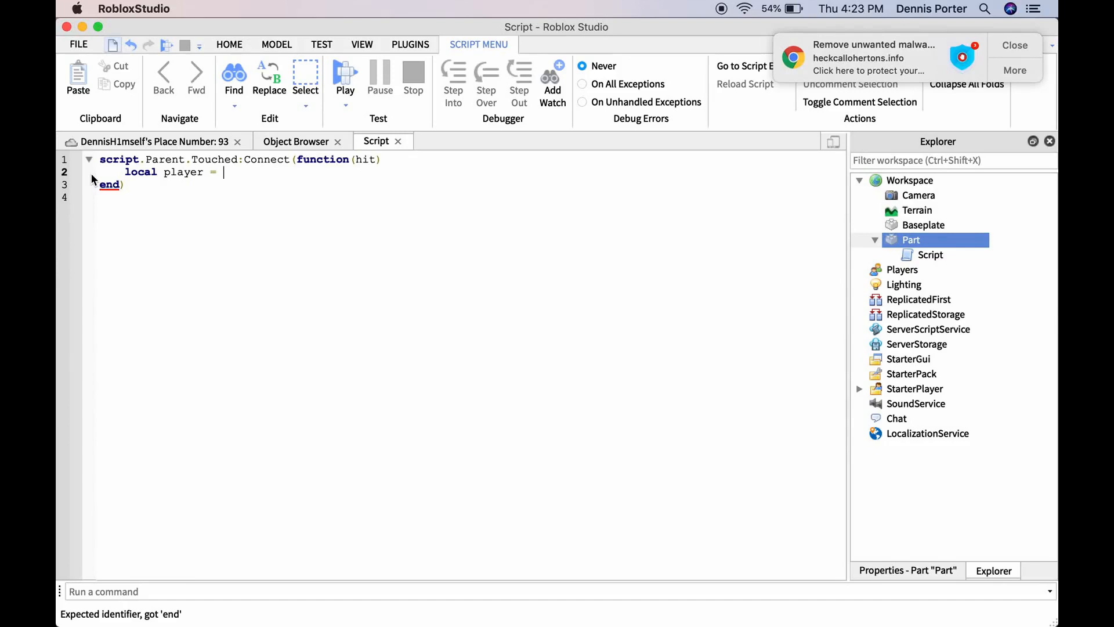
{"action": "type", "text": "game.Players"}
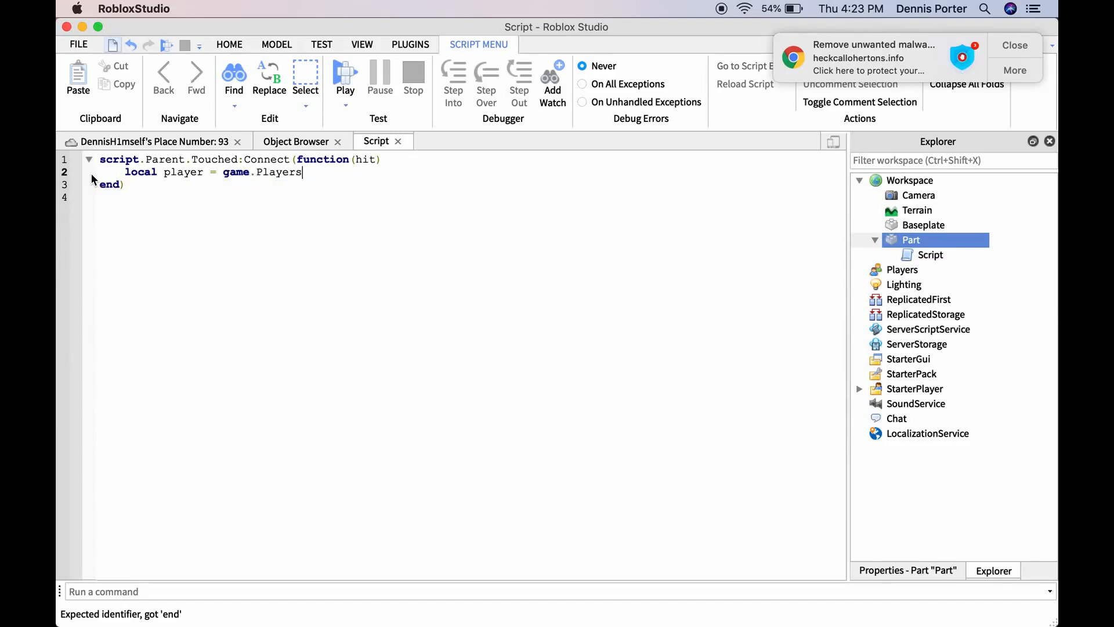
{"action": "type", "text": ":"}
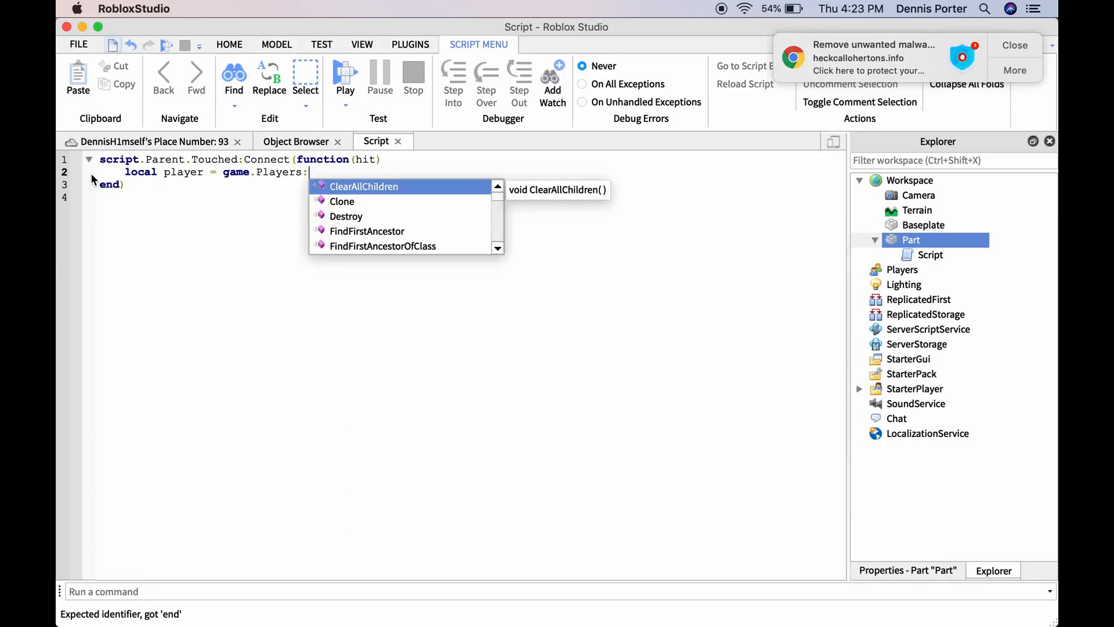
{"action": "type", "text": "Get"}
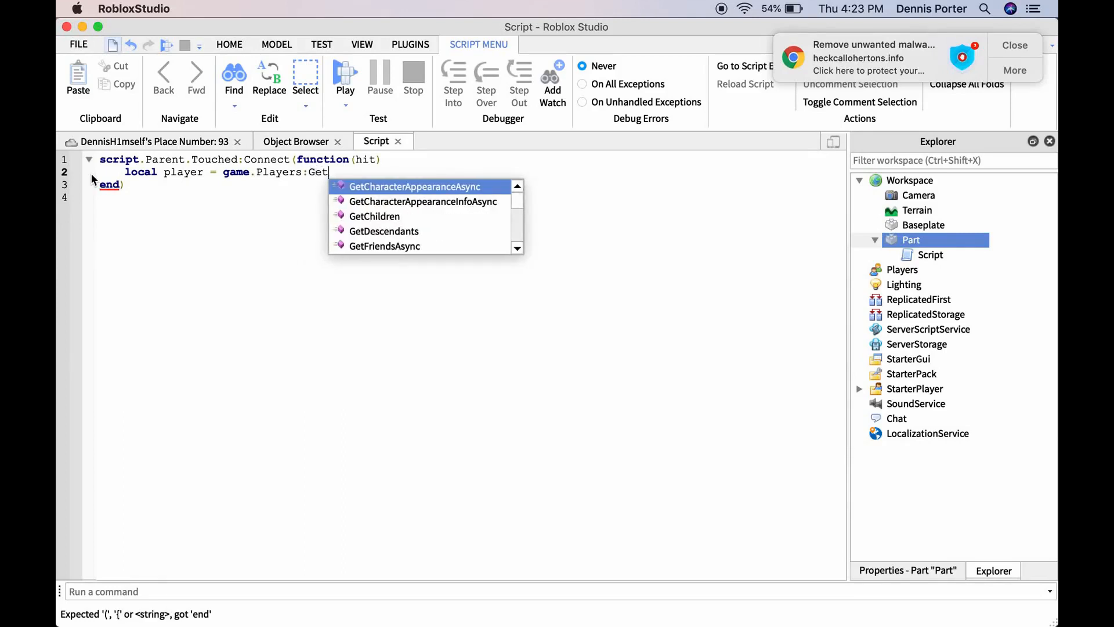
{"action": "type", "text": "PlayerFromCharacter("}
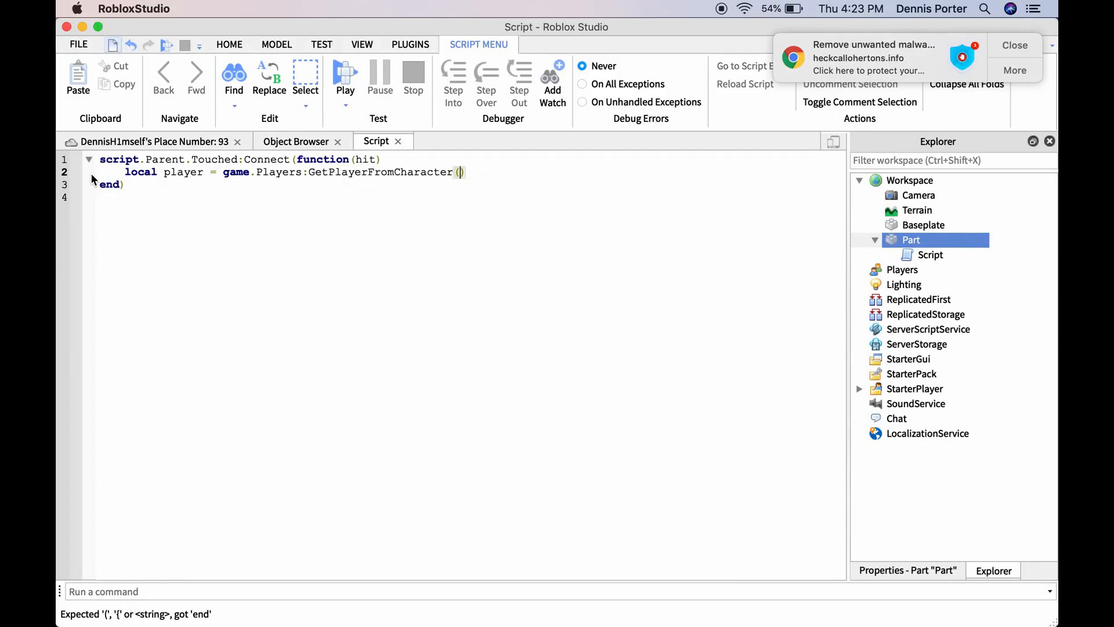
{"action": "type", "text": "hiy."}
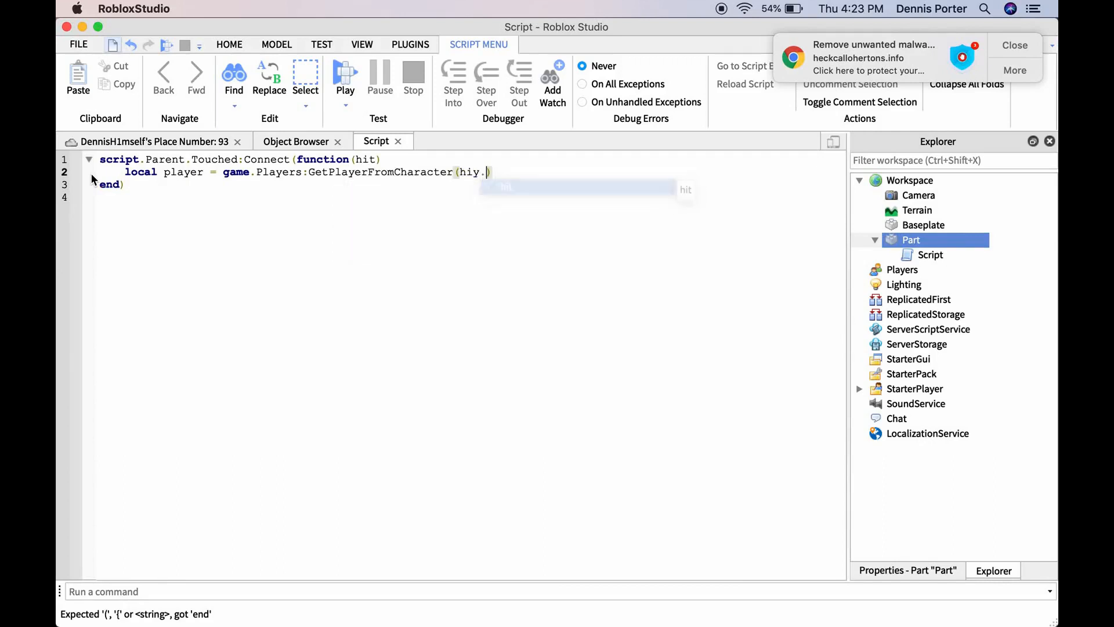
{"action": "type", "text": "P"}
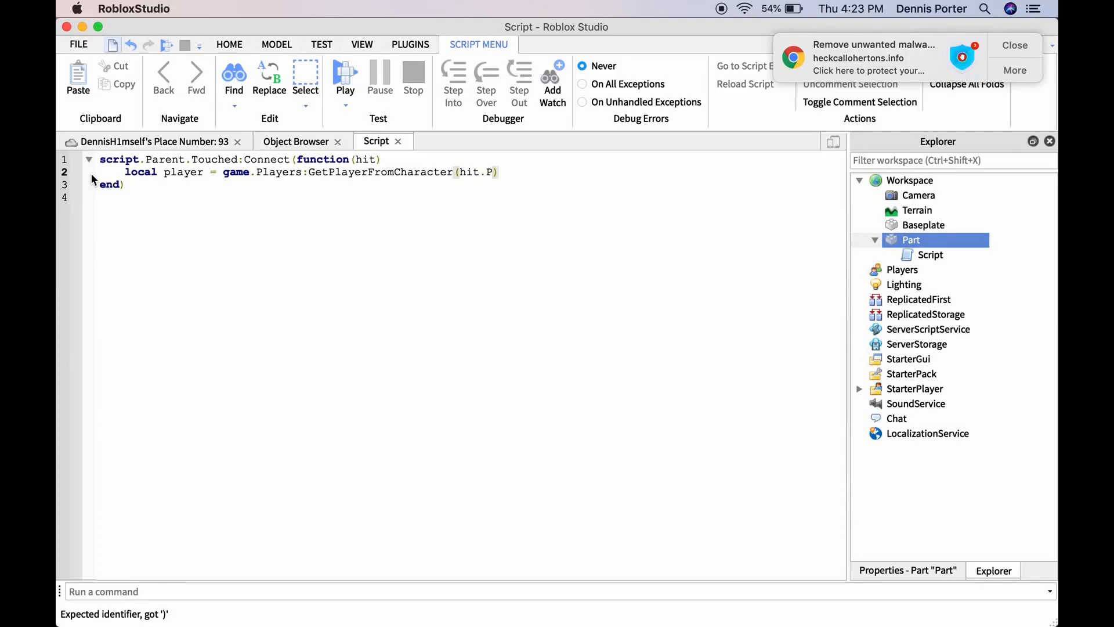
{"action": "type", "text": "arent"}
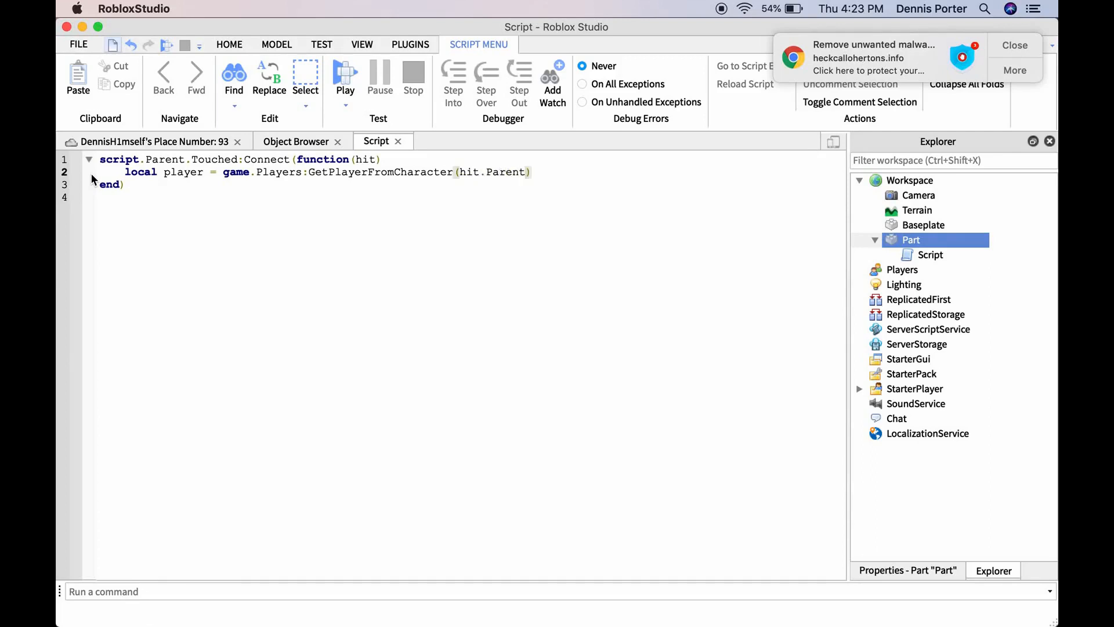
- Add player:Kick() to the function and return to the 3D place view
{"action": "type", "text": "player"}
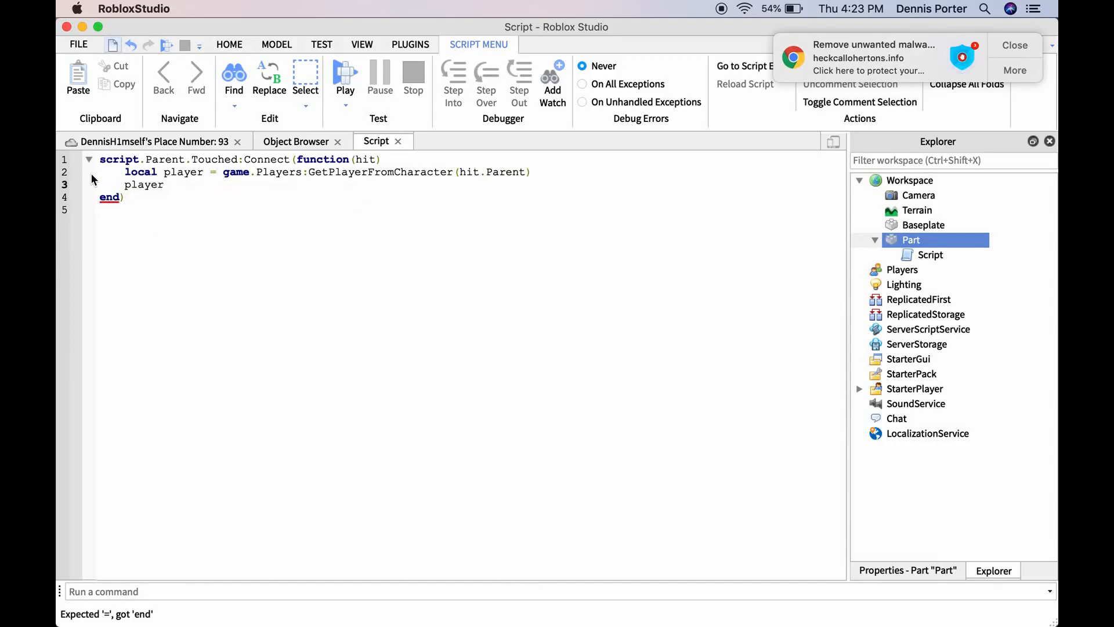
{"action": "type", "text": ":Kick()"}
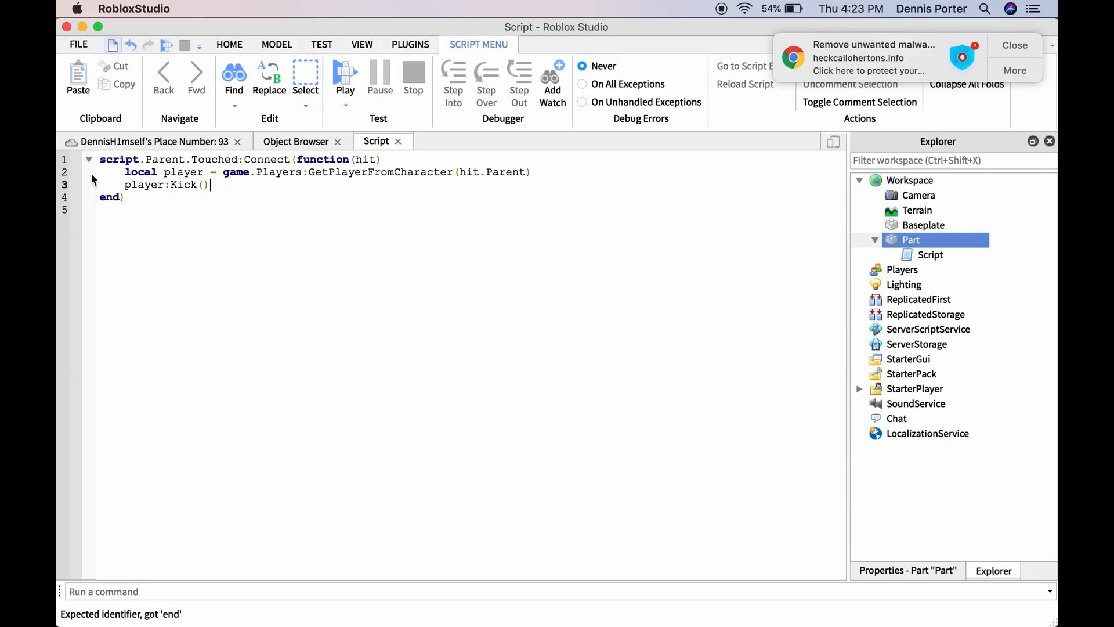
{"action": "left_click", "coordinate": [229, 44]}
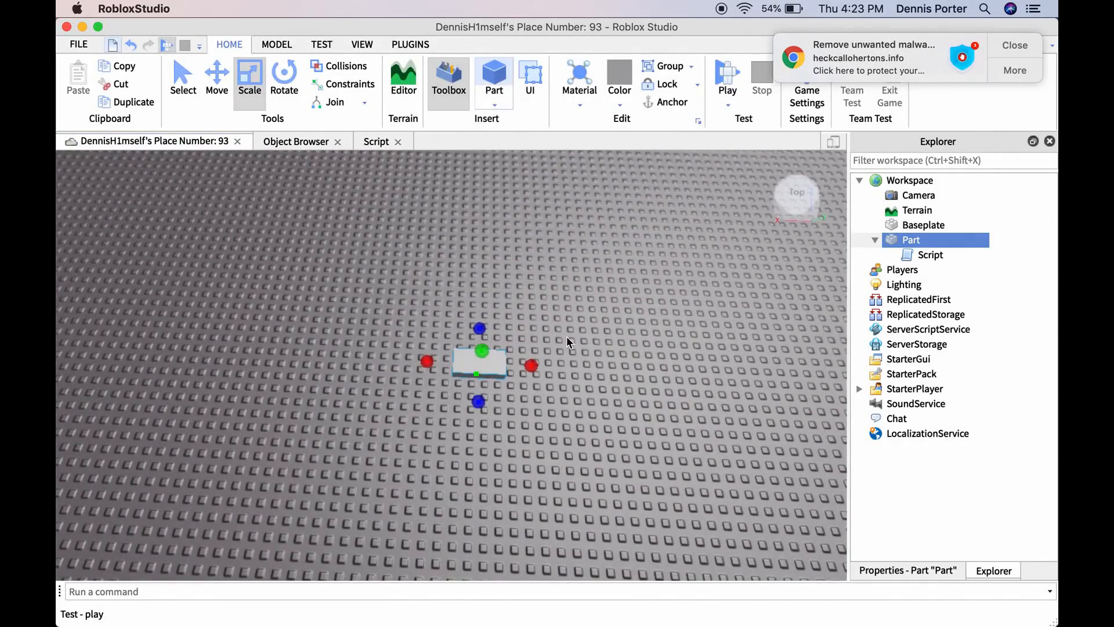
{"action": "mouse_move", "coordinate": [562, 337]}
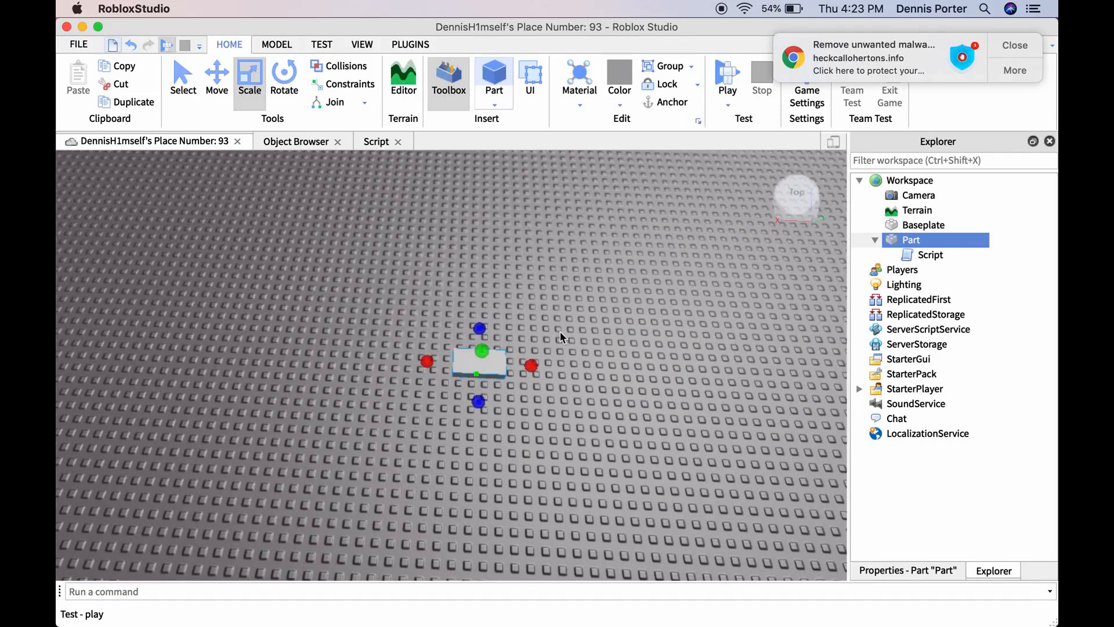
{"action": "mouse_move", "coordinate": [546, 287]}
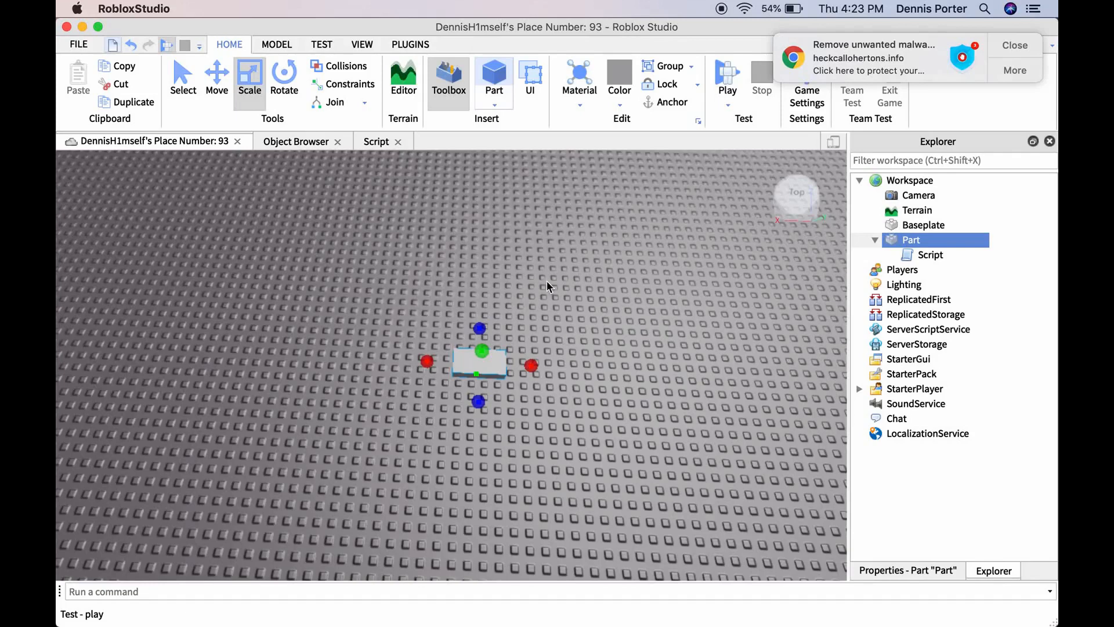
{"action": "mouse_move", "coordinate": [535, 235]}
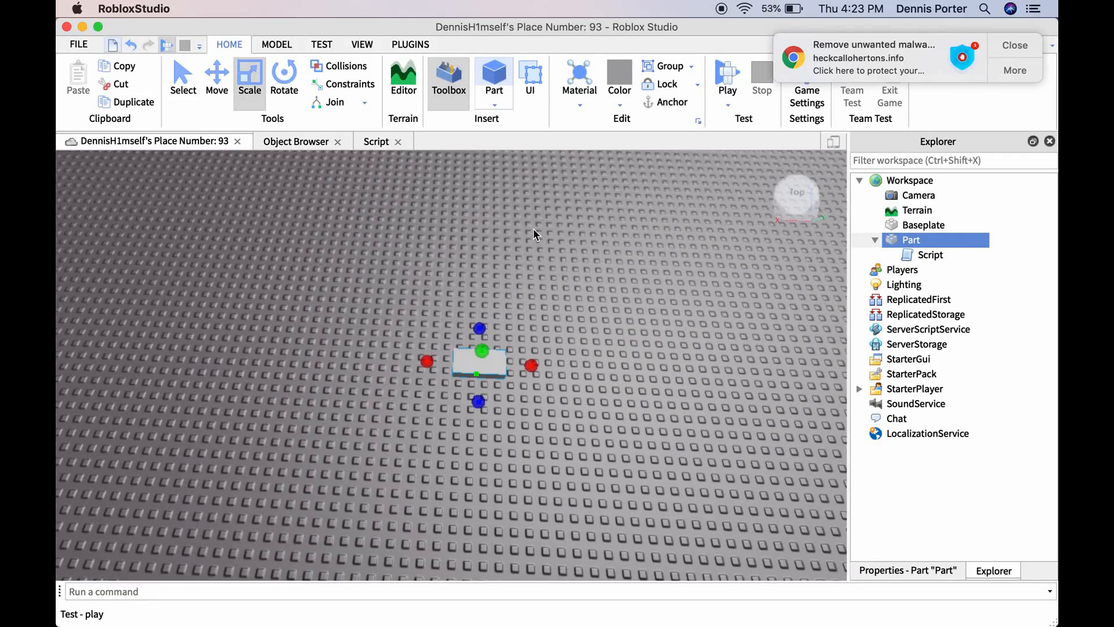
{"action": "mouse_move", "coordinate": [521, 182]}
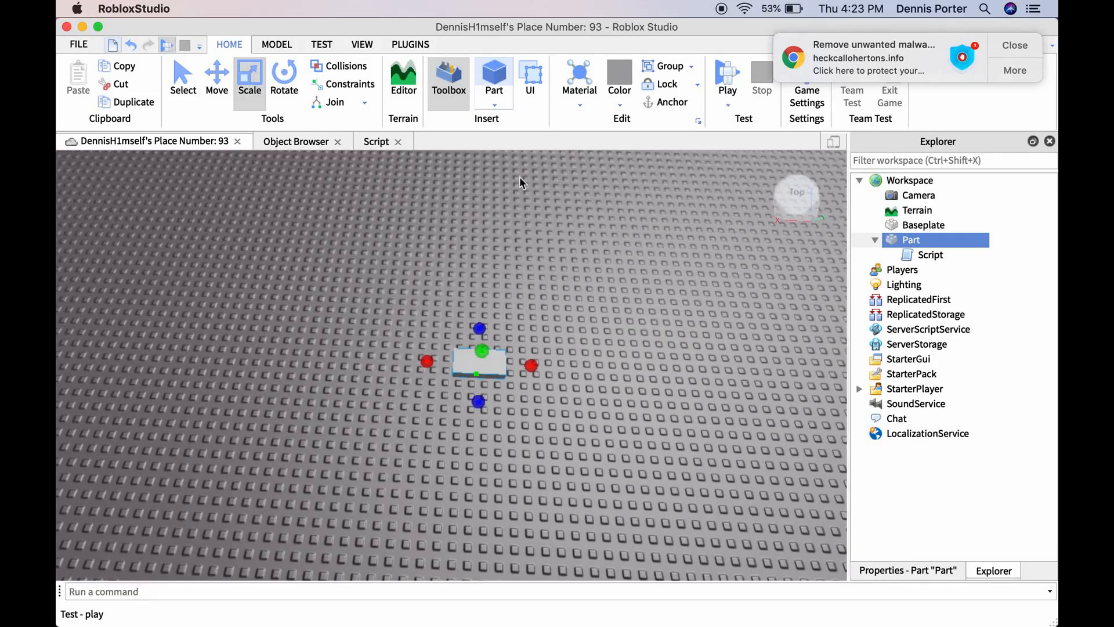
- Start a play test of the place
{"action": "left_click", "coordinate": [727, 77]}
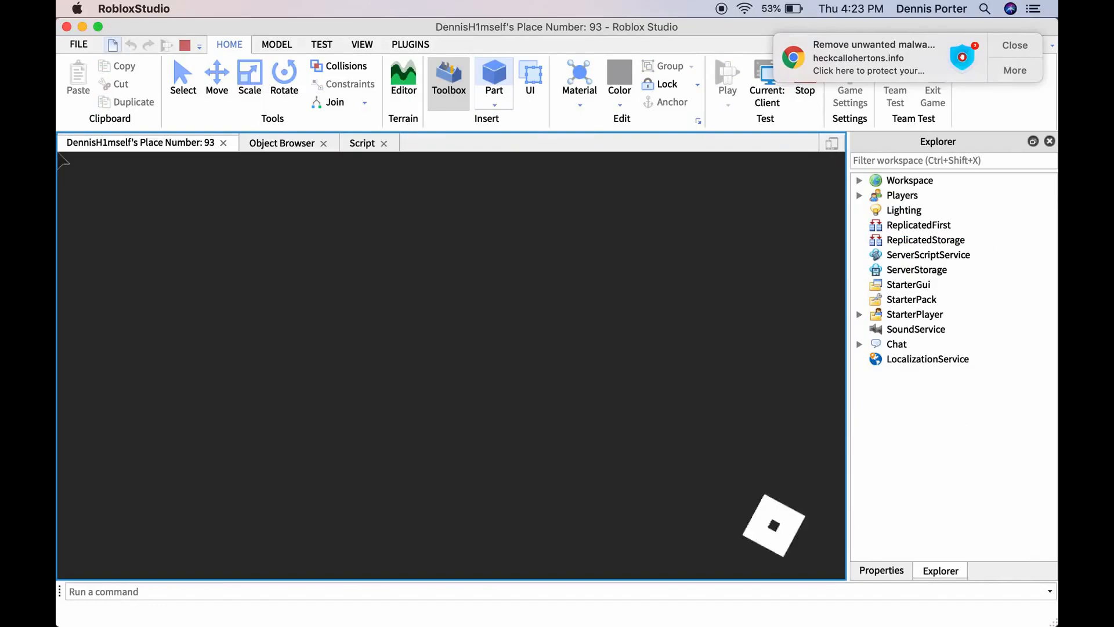
- Leave the game after the kick and give Kick() the custom reason "Test"
{"action": "left_click", "coordinate": [727, 78]}
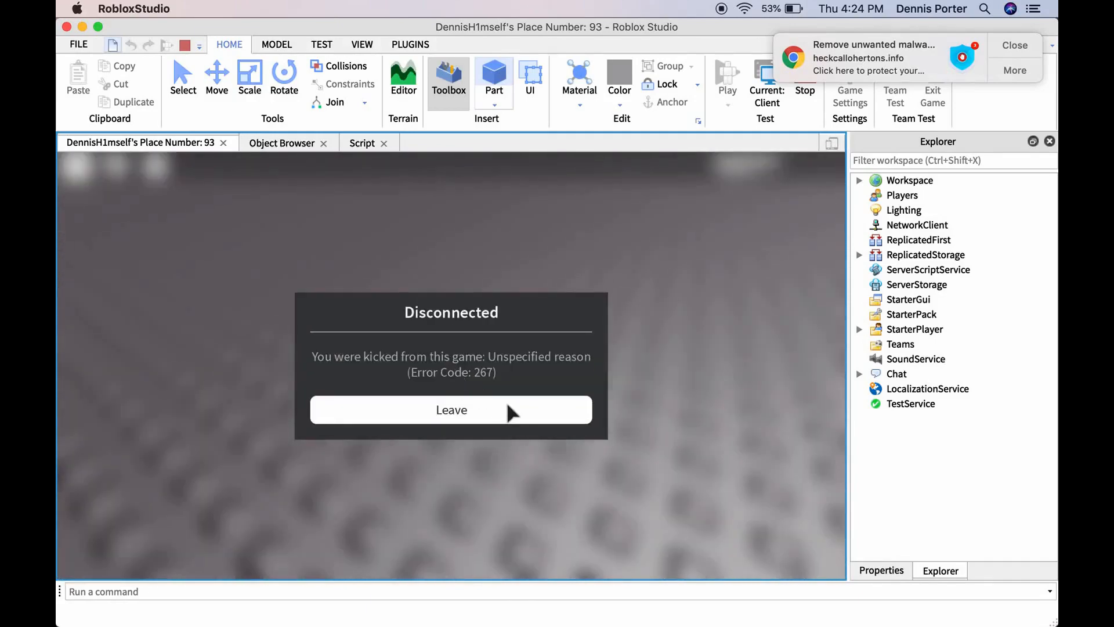
{"action": "left_click", "coordinate": [452, 409]}
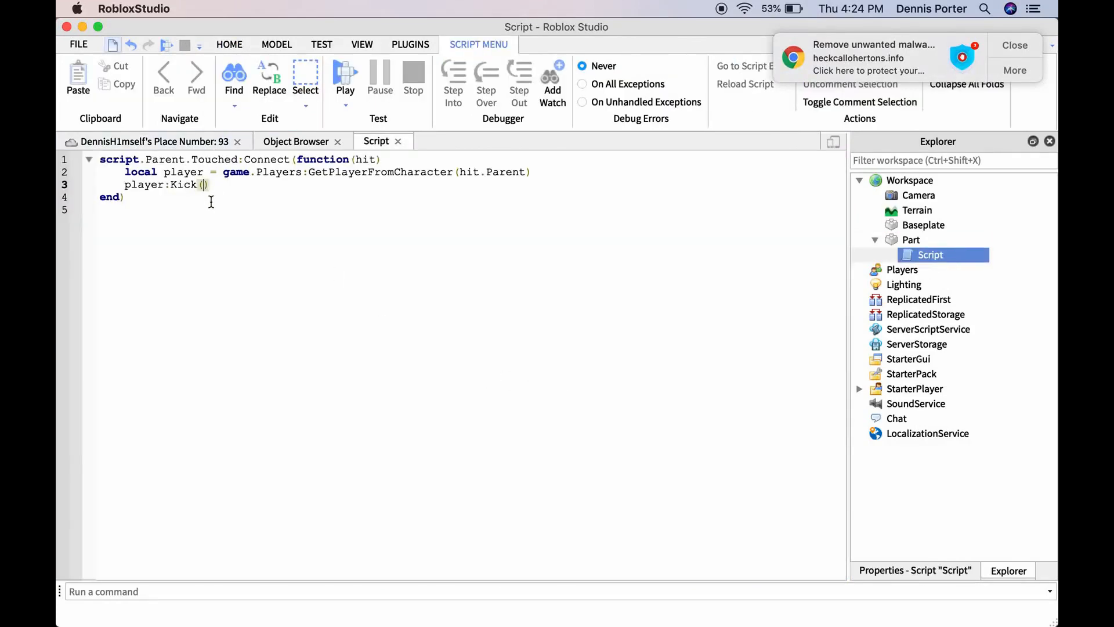
{"action": "type", "text": "\"Tes"}
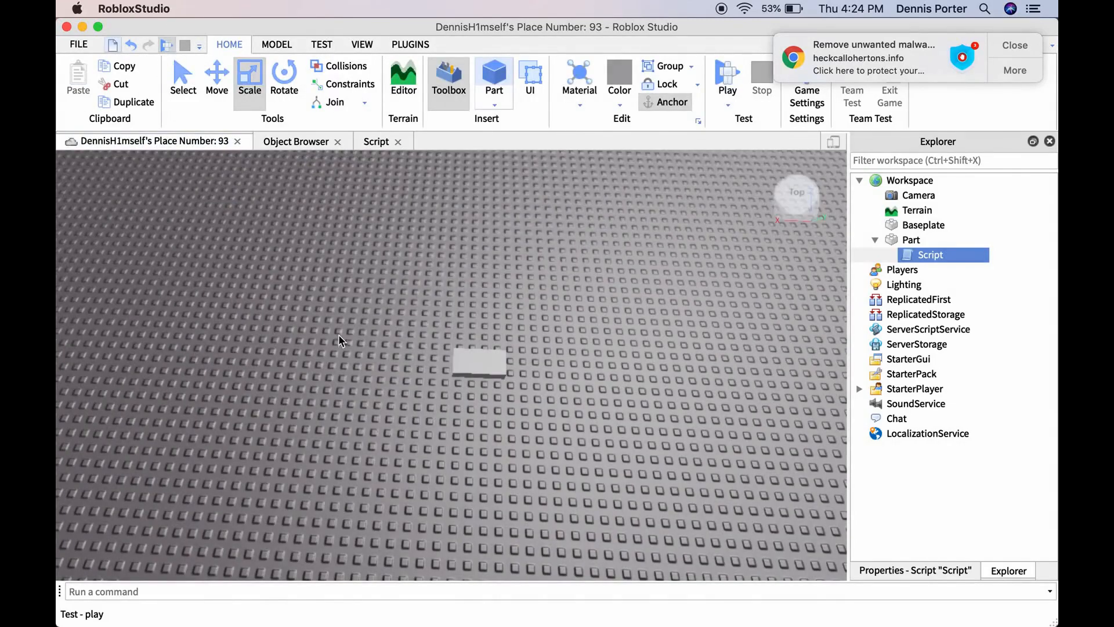
{"action": "mouse_move", "coordinate": [337, 327]}
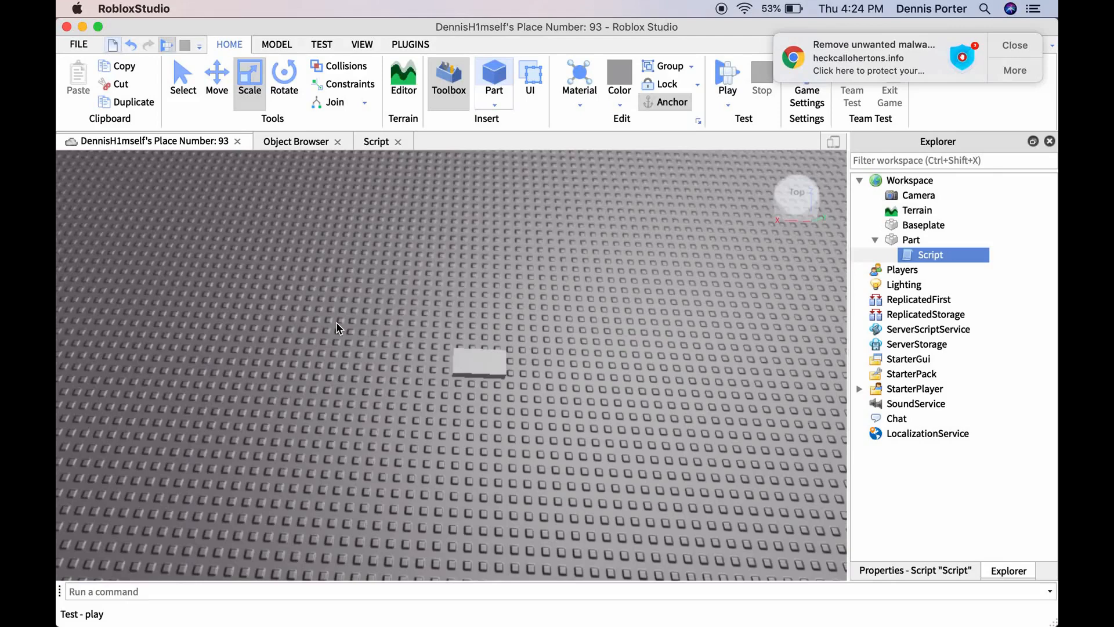
- Play-test again, get kicked with reason Test, and leave the game to end the test
{"action": "left_click", "coordinate": [726, 77]}
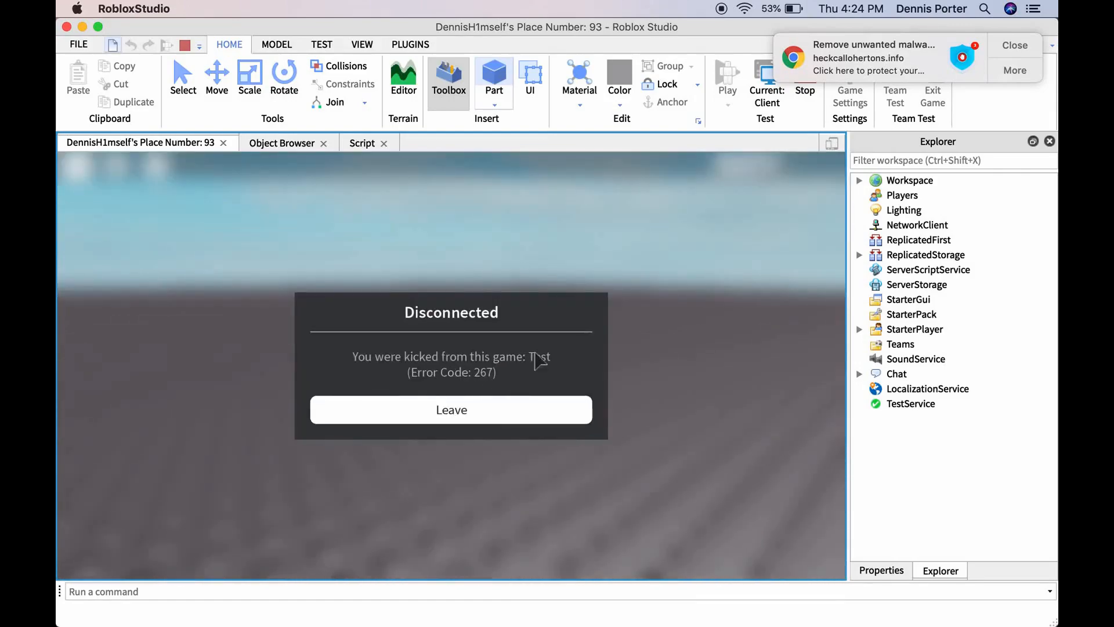
{"action": "mouse_move", "coordinate": [525, 426]}
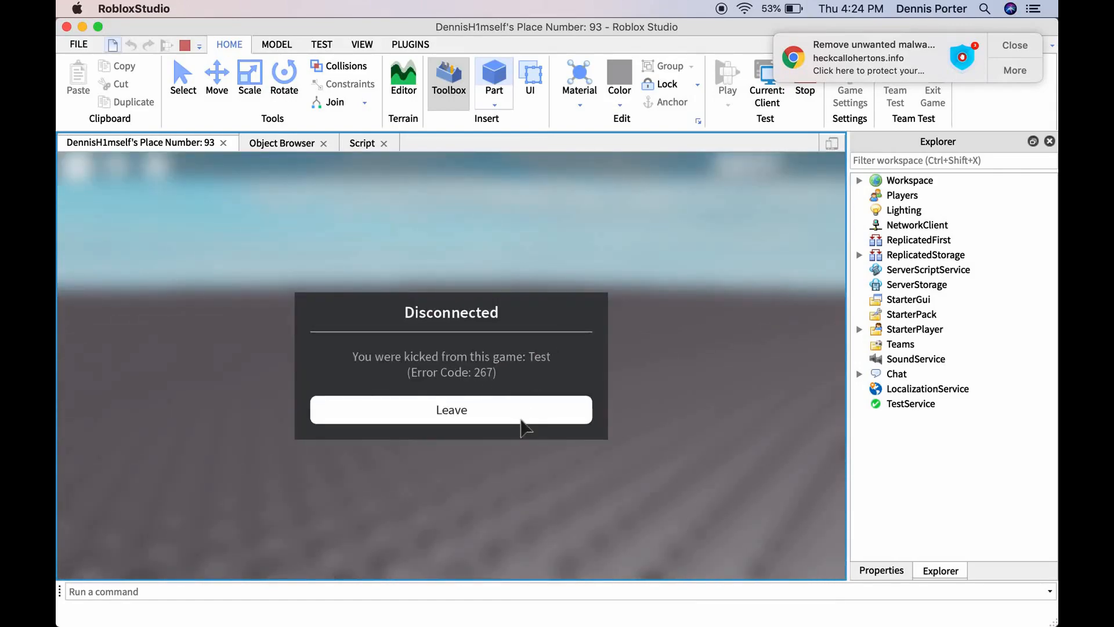
{"action": "mouse_move", "coordinate": [515, 422]}
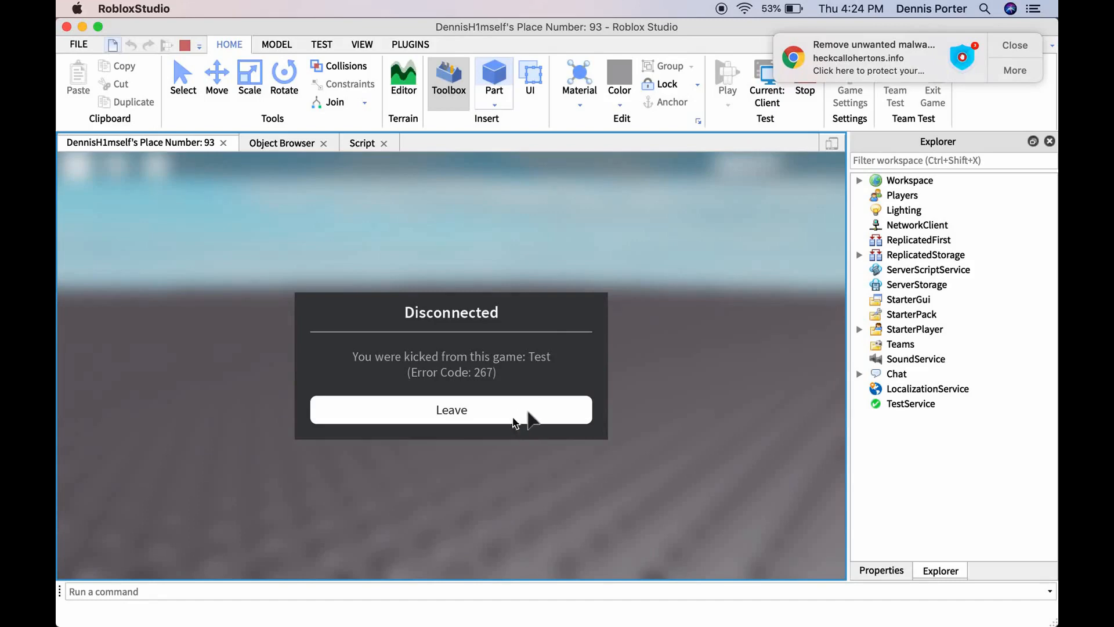
{"action": "left_click", "coordinate": [450, 410]}
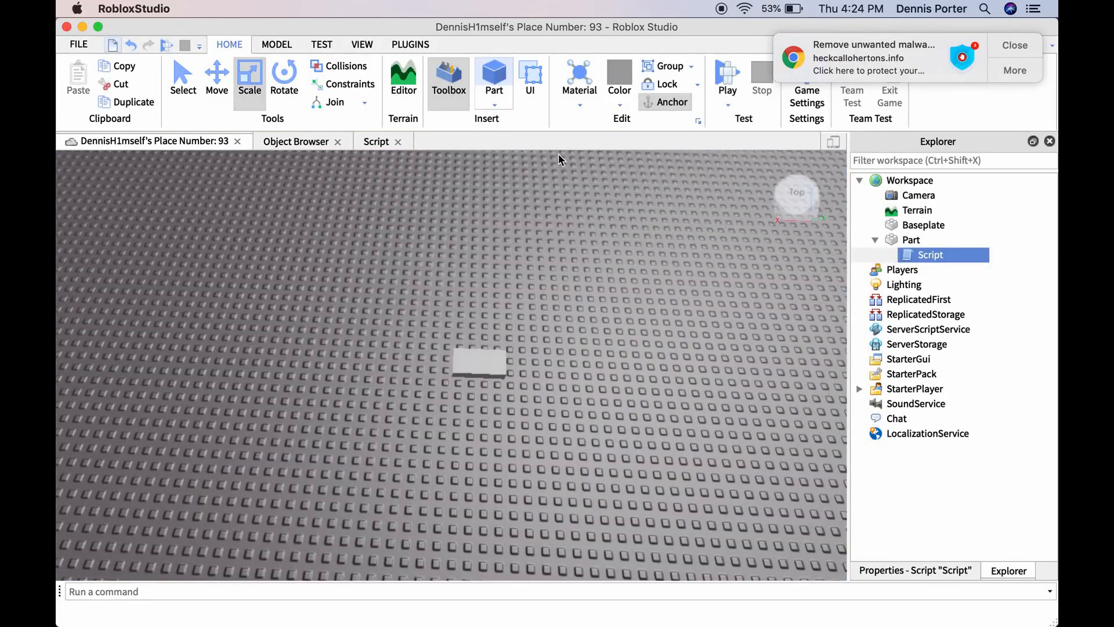
{"action": "mouse_move", "coordinate": [773, 49]}
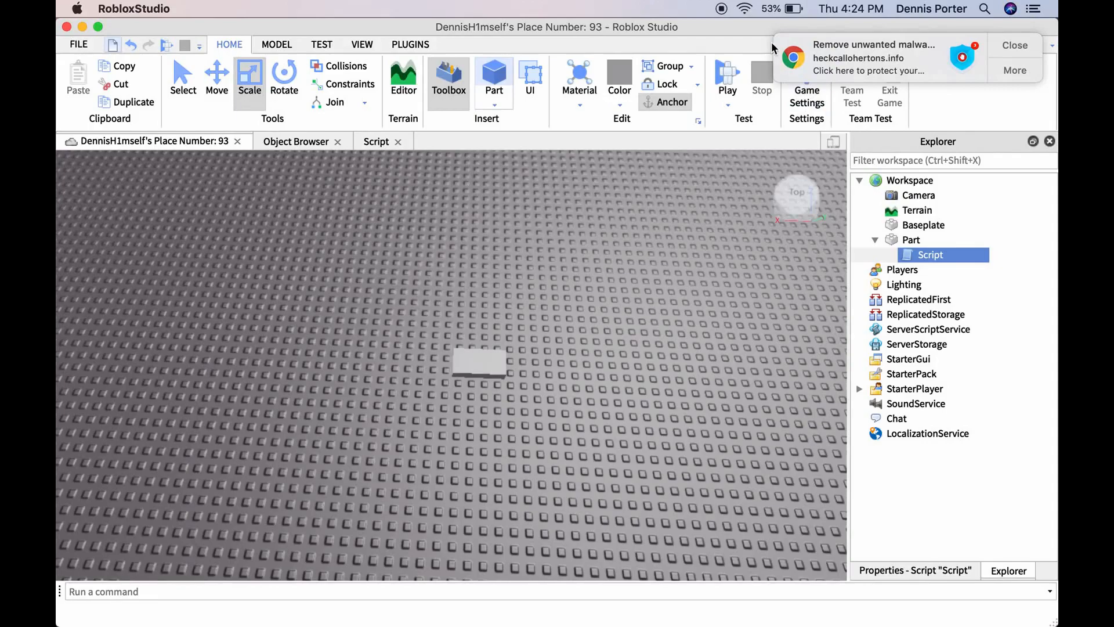